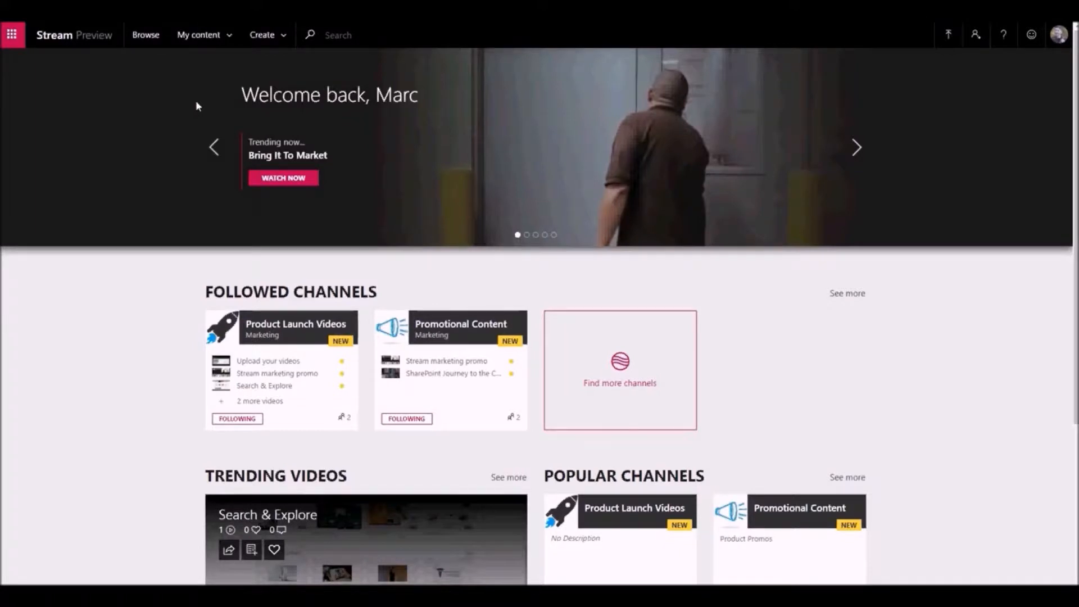
- From My content > Channels, choose Card Sort Names - Brainstorm Session.mp4 to upload into the Brainstorming channel
{"action": "left_click", "coordinate": [263, 34]}
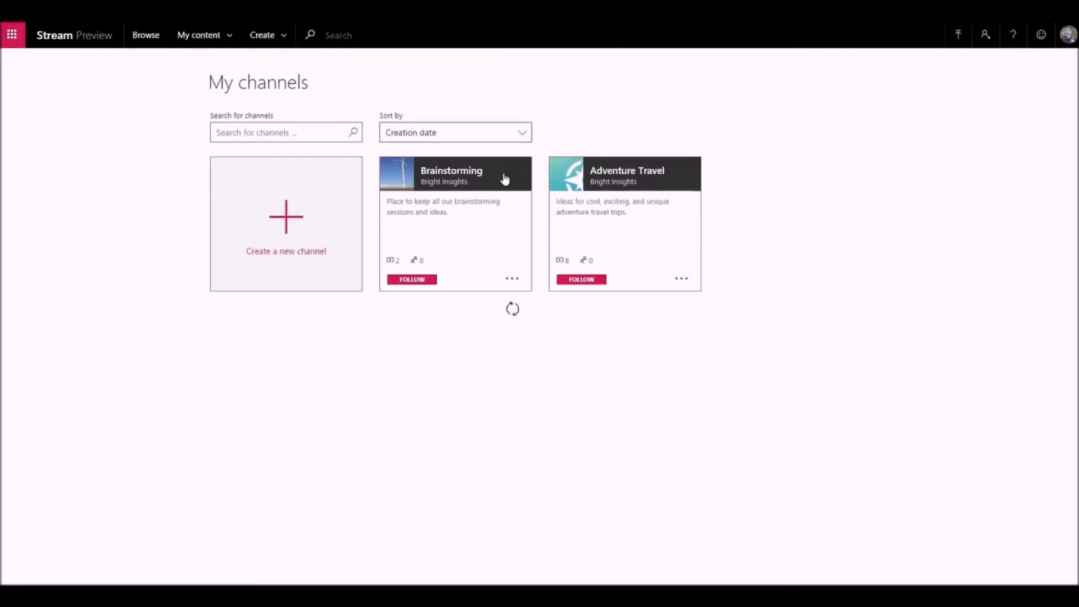
{"action": "left_click", "coordinate": [450, 175]}
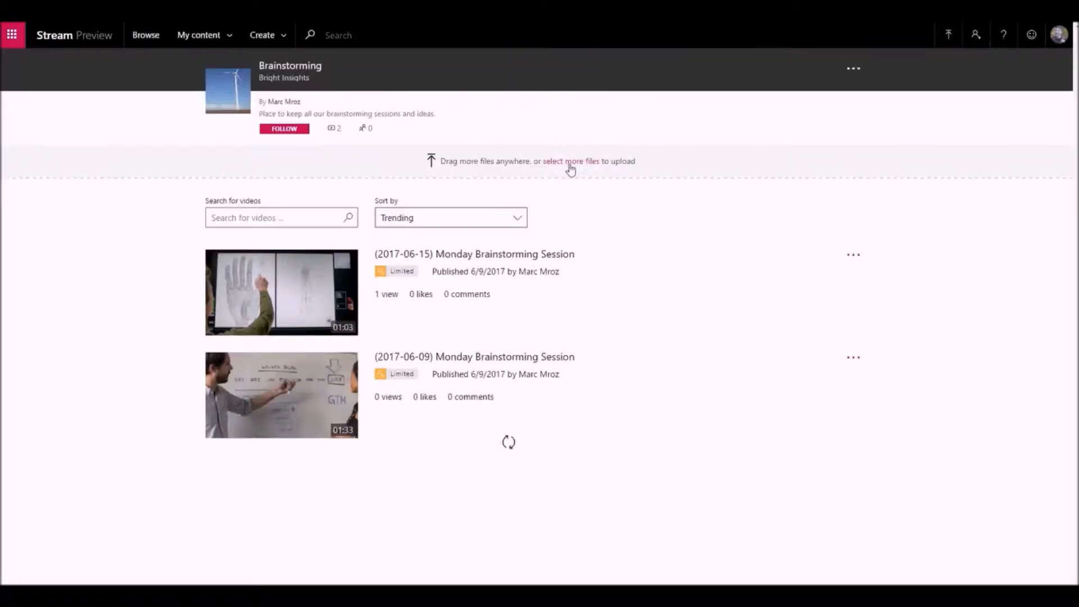
{"action": "left_click", "coordinate": [571, 160]}
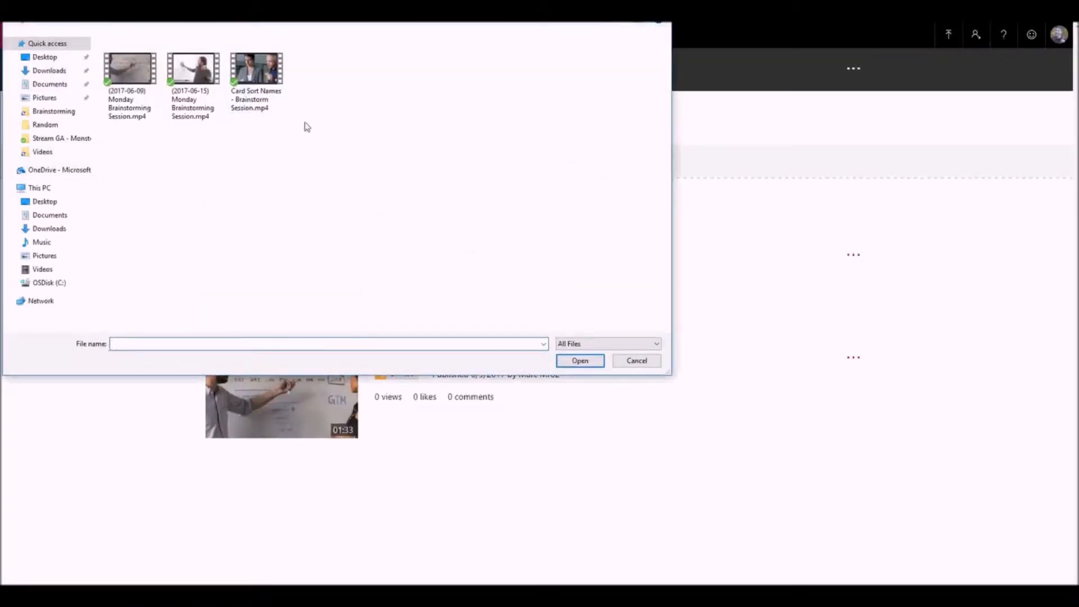
{"action": "left_click", "coordinate": [256, 67]}
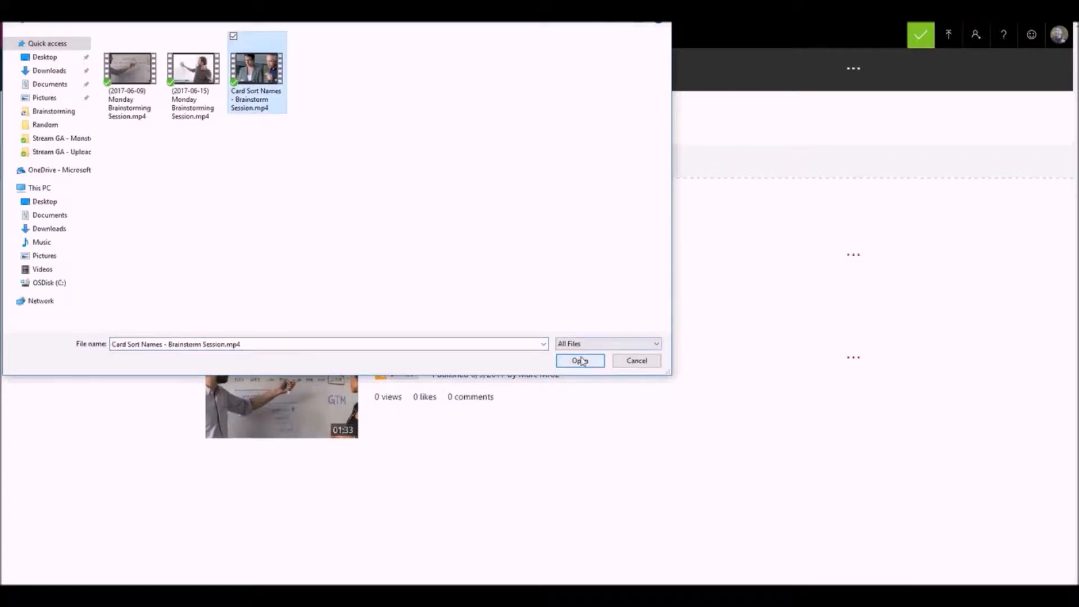
- Start the upload and write the description line '0:10 - Initial ideas shared' in the Details panel
{"action": "left_click", "coordinate": [580, 360]}
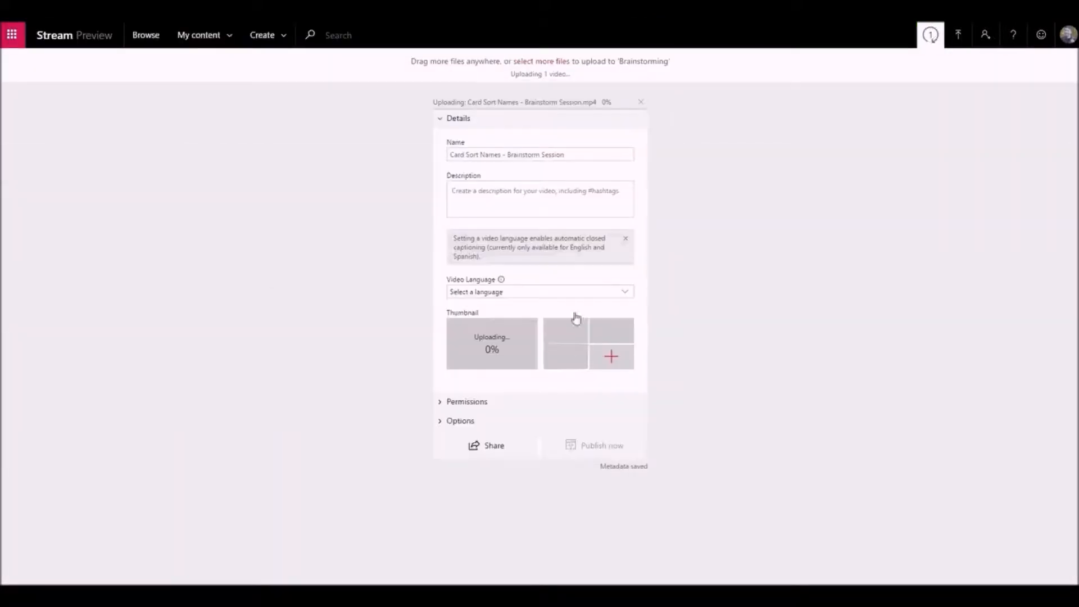
{"action": "triple_click", "coordinate": [539, 154]}
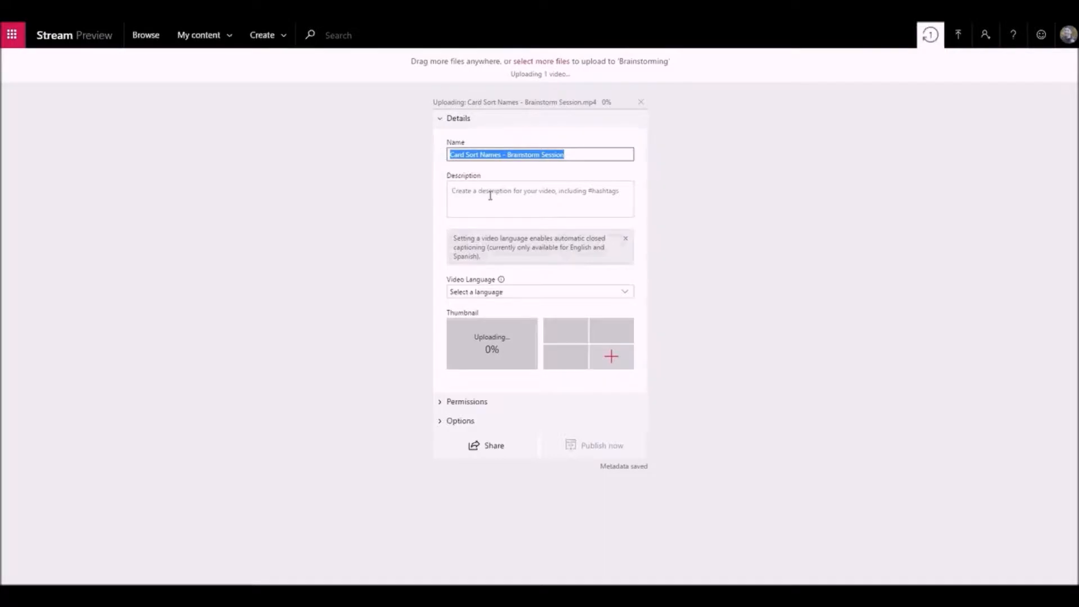
{"action": "left_click", "coordinate": [540, 199]}
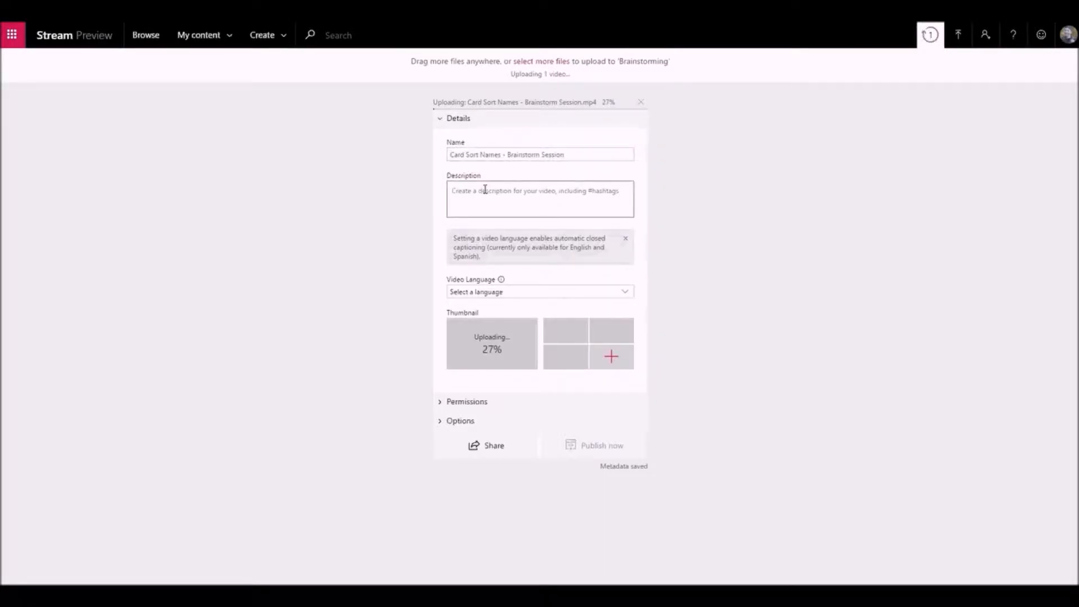
{"action": "type", "text": "0:10 - Initial ideas shared"}
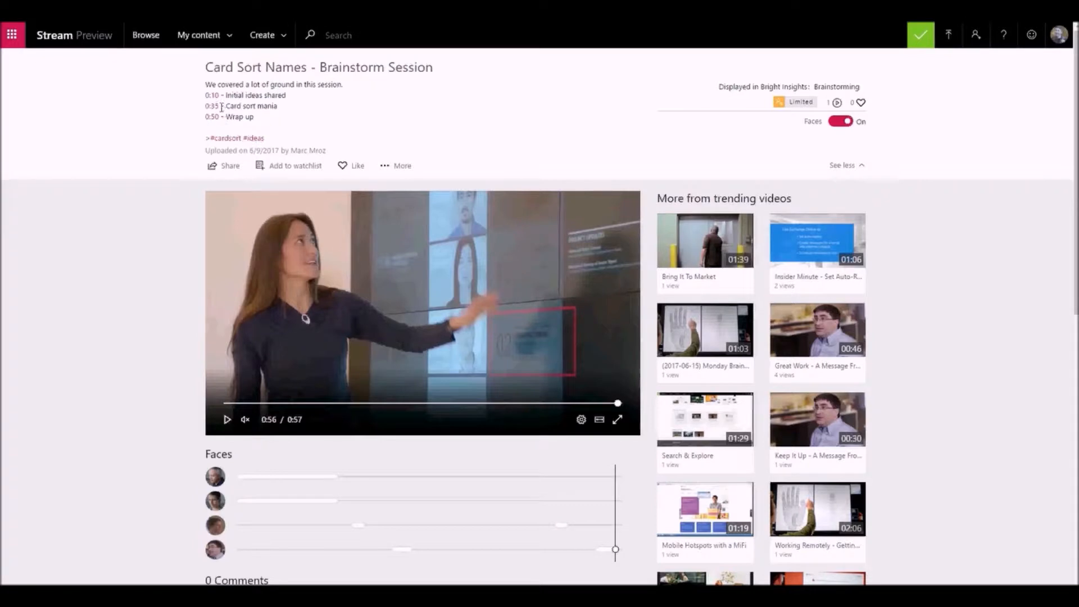
- Jump the Card Sort video to the 0:35 card sort and 0:50 wrap-up sections via the description links
{"action": "left_click", "coordinate": [211, 94]}
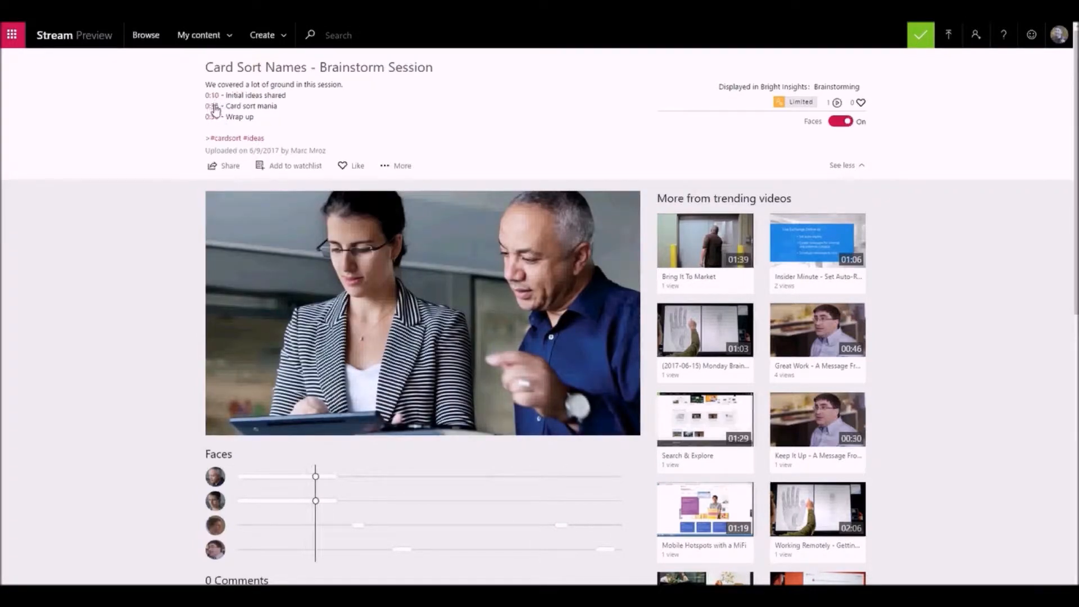
{"action": "left_click", "coordinate": [212, 118]}
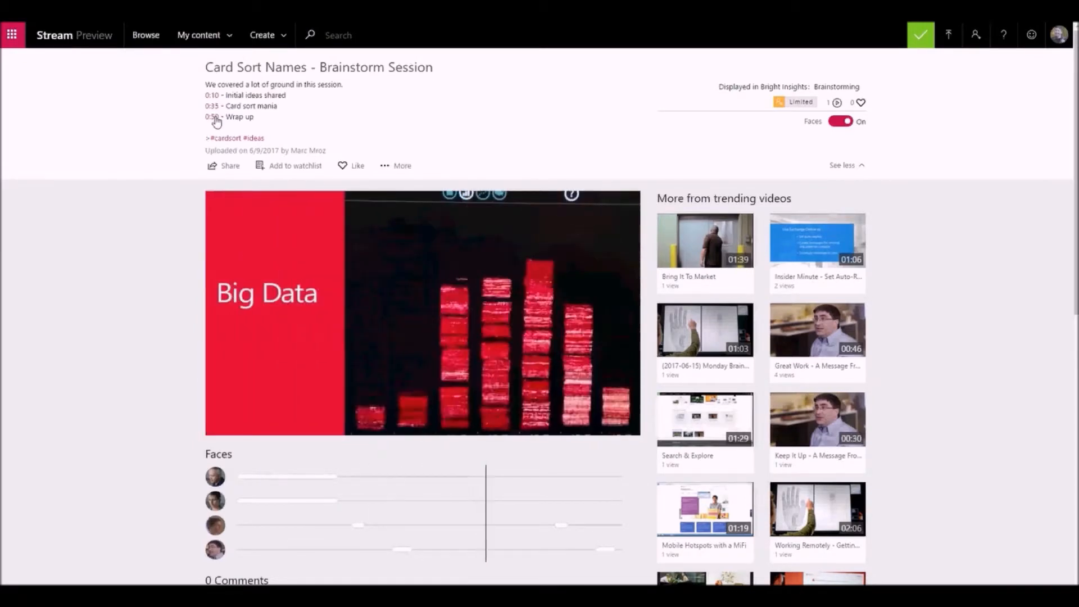
- In Quantum Computing 101, search the transcript for 'physics' and jump to its 0:58 mention
{"action": "left_click", "coordinate": [539, 292]}
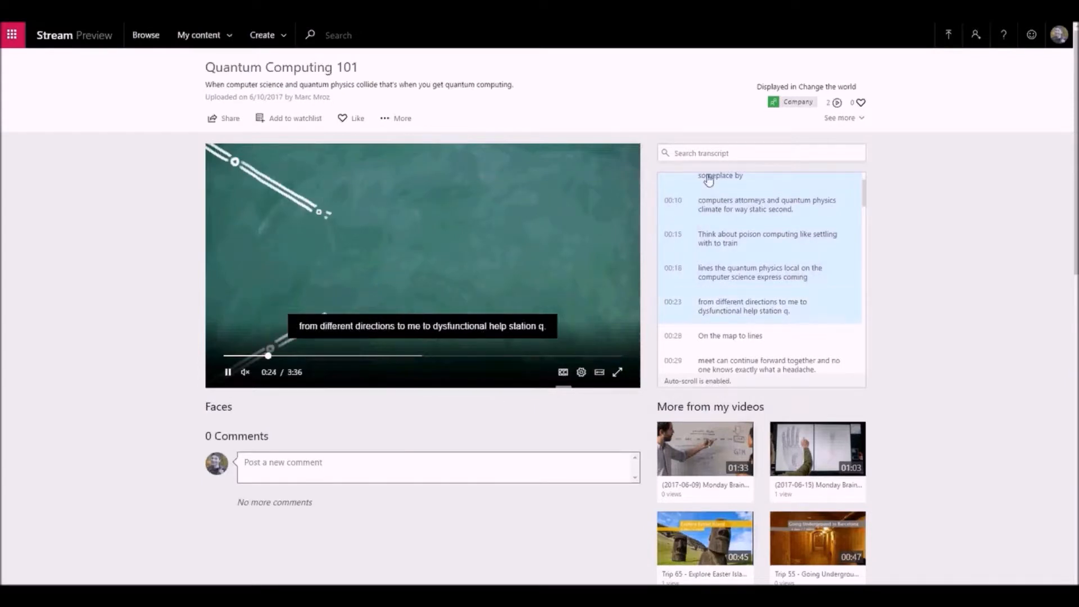
{"action": "type", "text": "physics"}
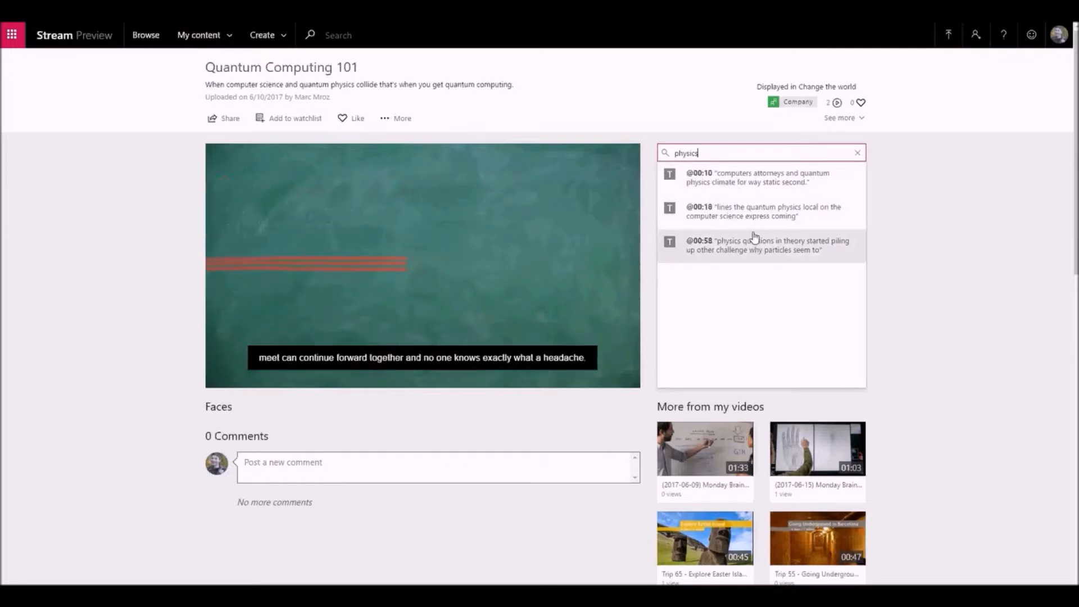
{"action": "left_click", "coordinate": [758, 245]}
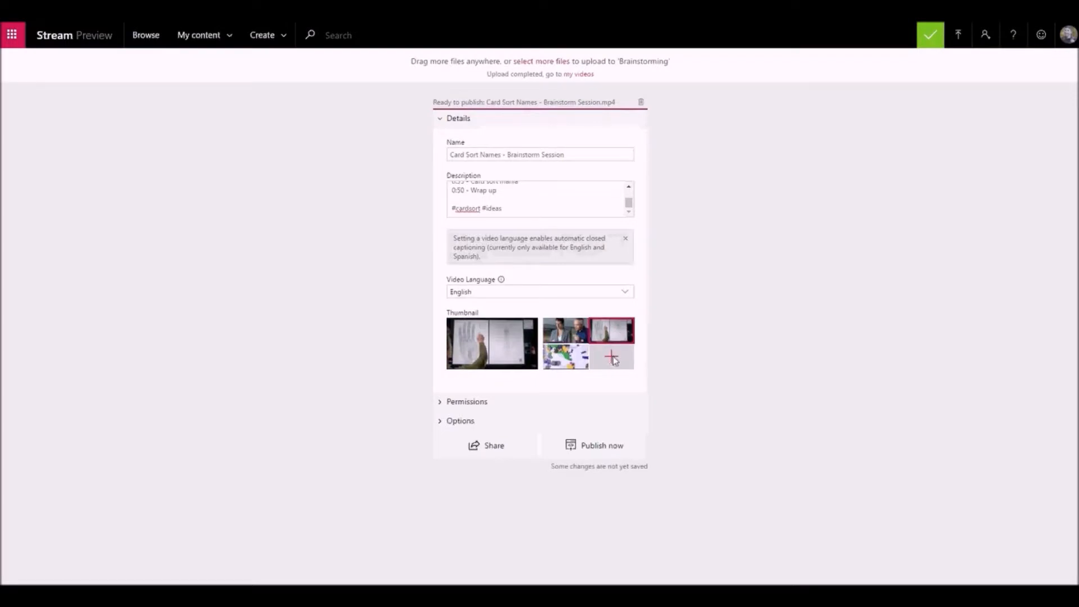
{"action": "left_click", "coordinate": [611, 356]}
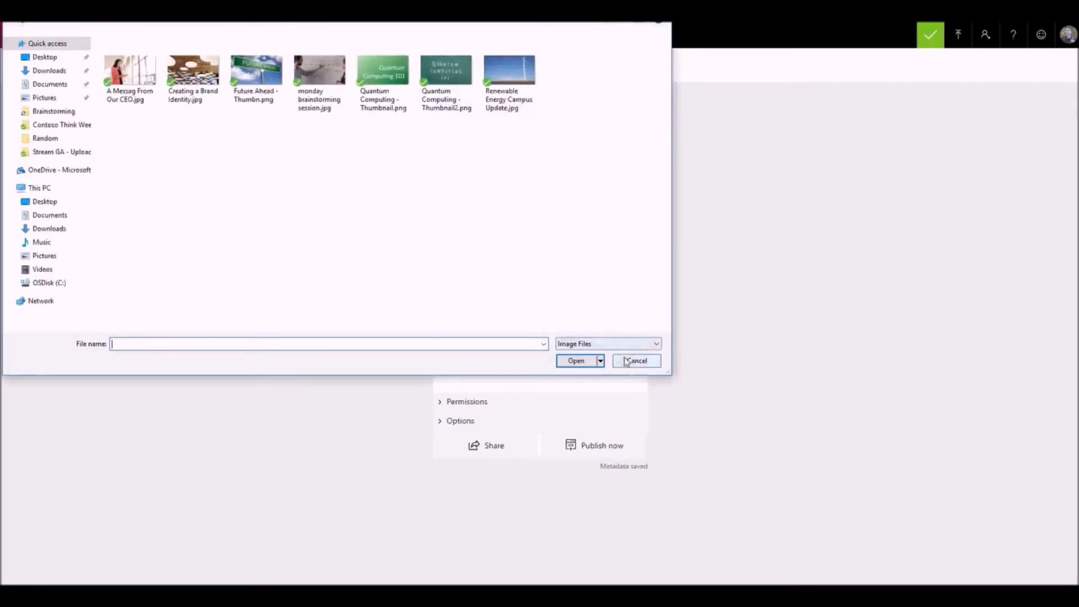
{"action": "left_click", "coordinate": [635, 361]}
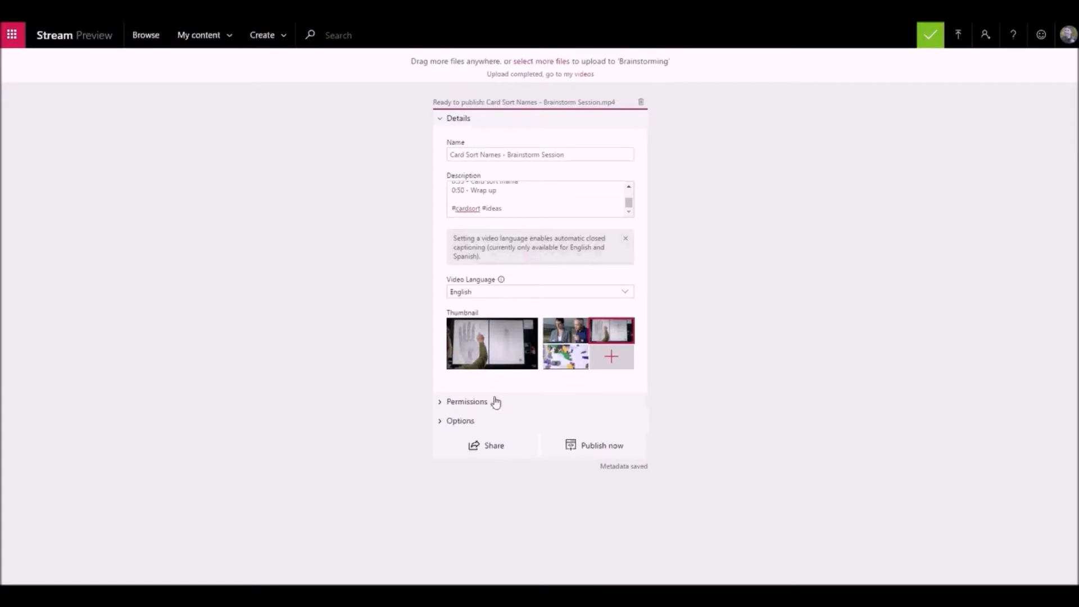
- In Permissions, allow company-wide viewing and share with the Marketing group's Training channel
{"action": "left_click", "coordinate": [468, 401]}
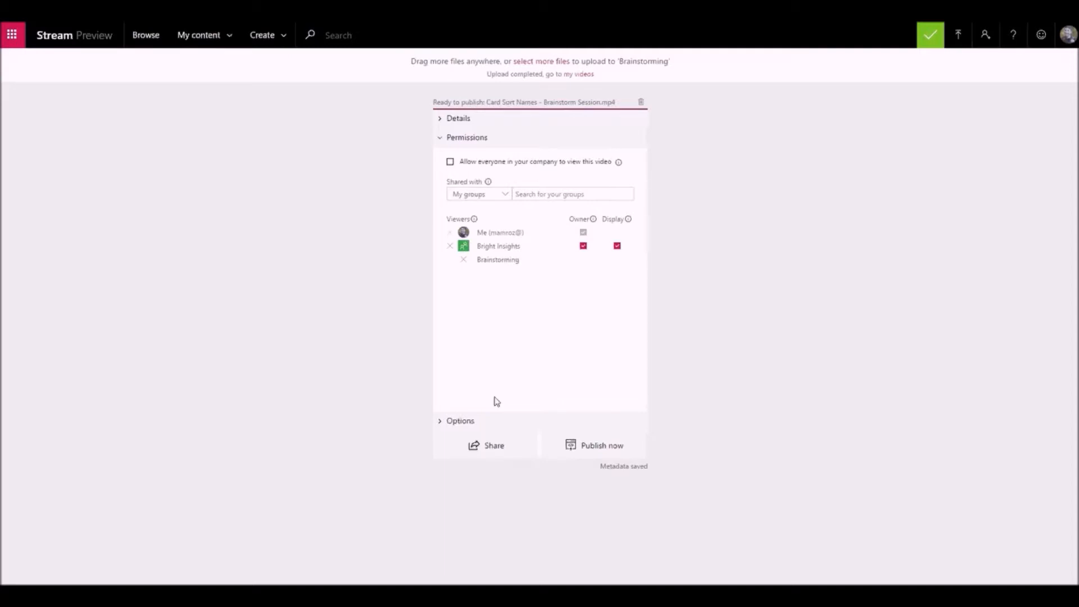
{"action": "left_click", "coordinate": [449, 162]}
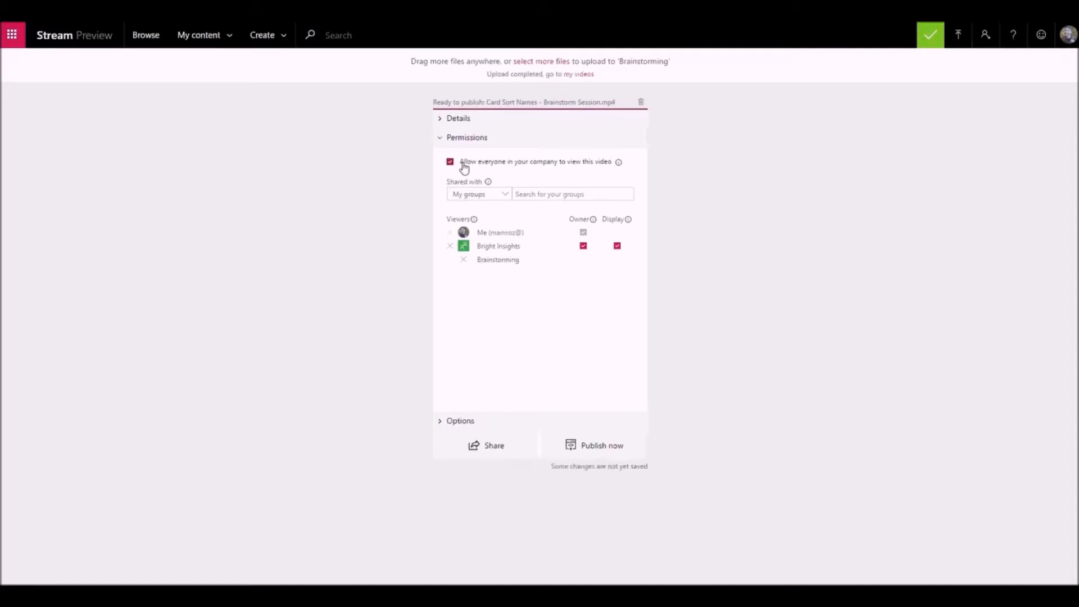
{"action": "mouse_move", "coordinate": [480, 177]}
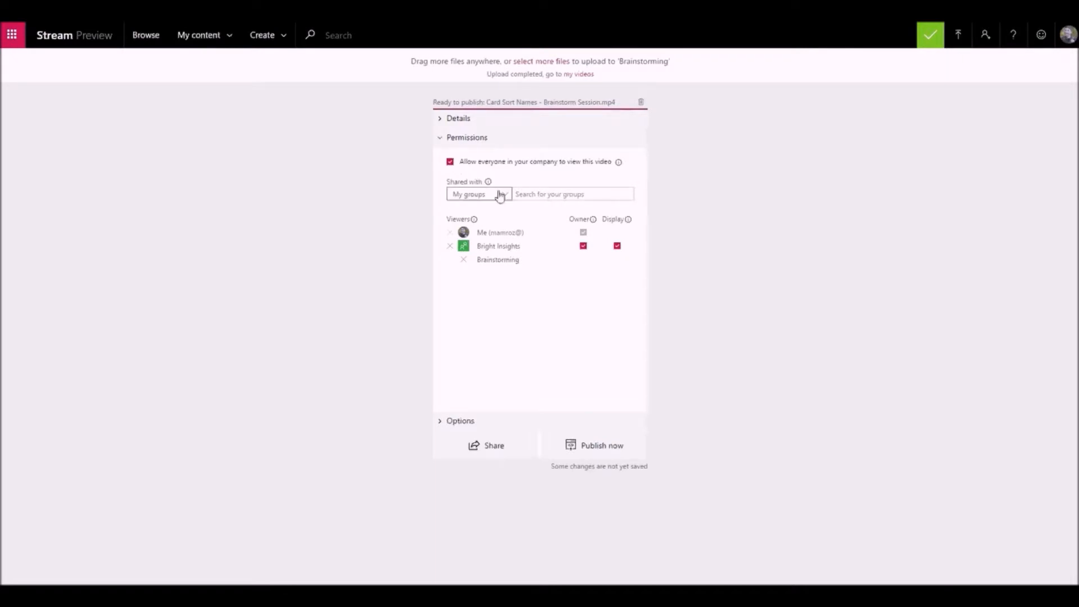
{"action": "type", "text": "mark"}
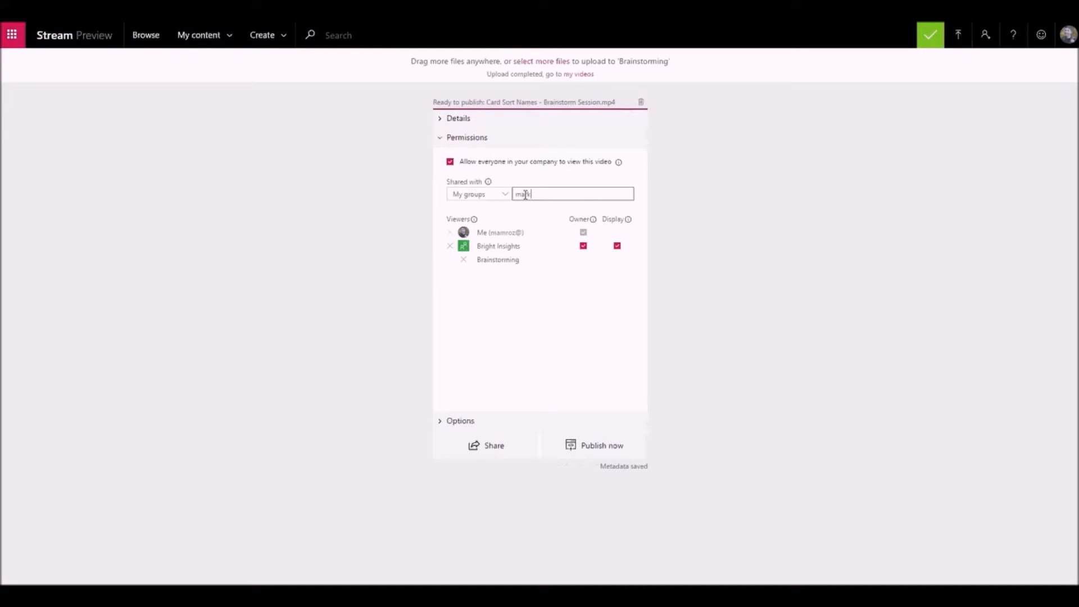
{"action": "type", "text": "mark"}
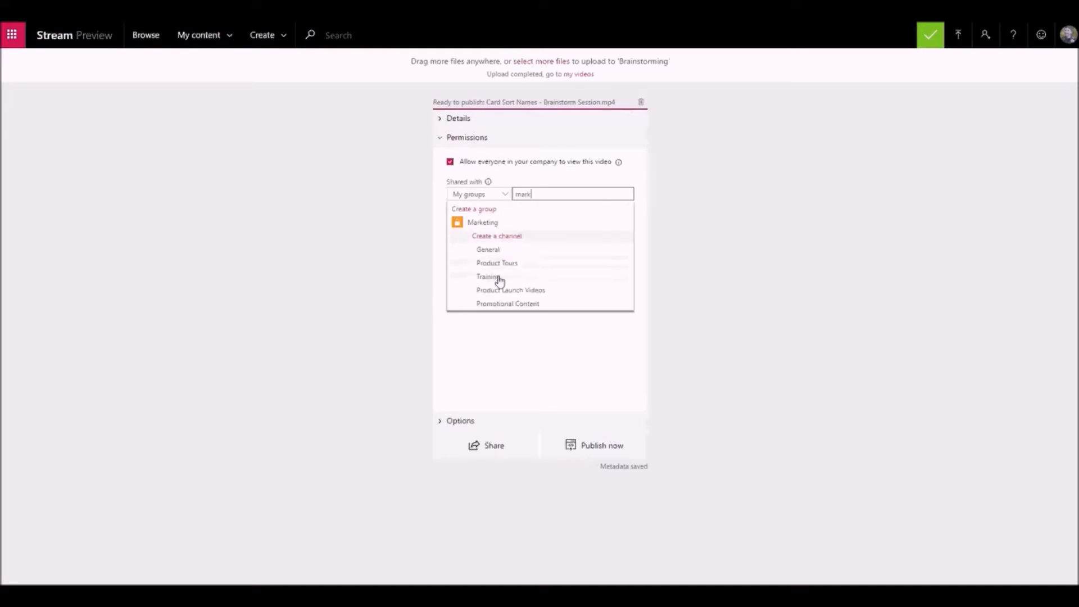
{"action": "left_click", "coordinate": [482, 221]}
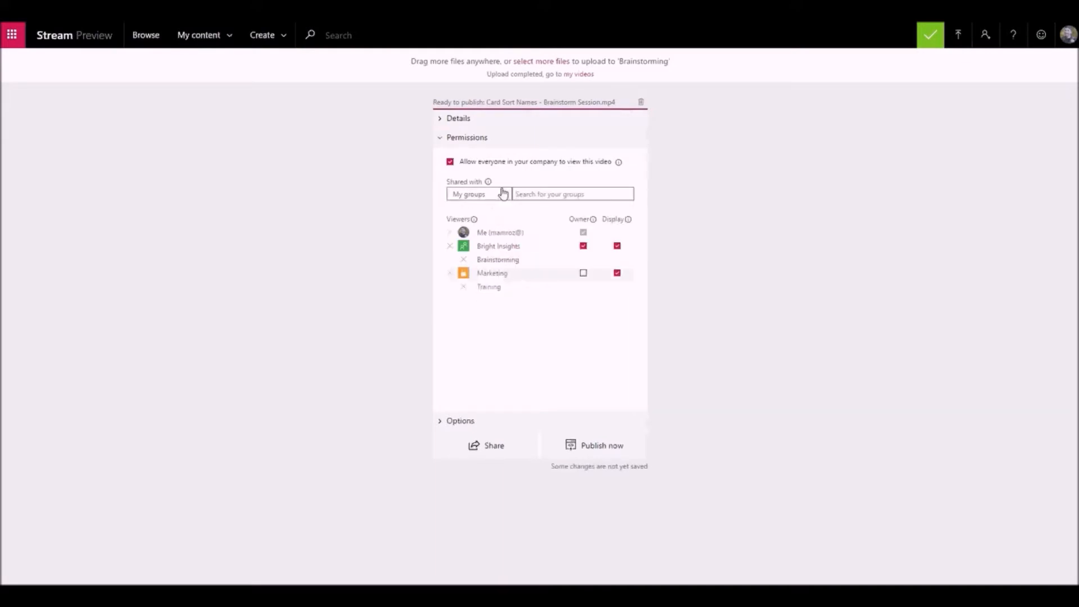
- Add an individual person under People and make both that person and the Marketing group owners
{"action": "left_click", "coordinate": [478, 193]}
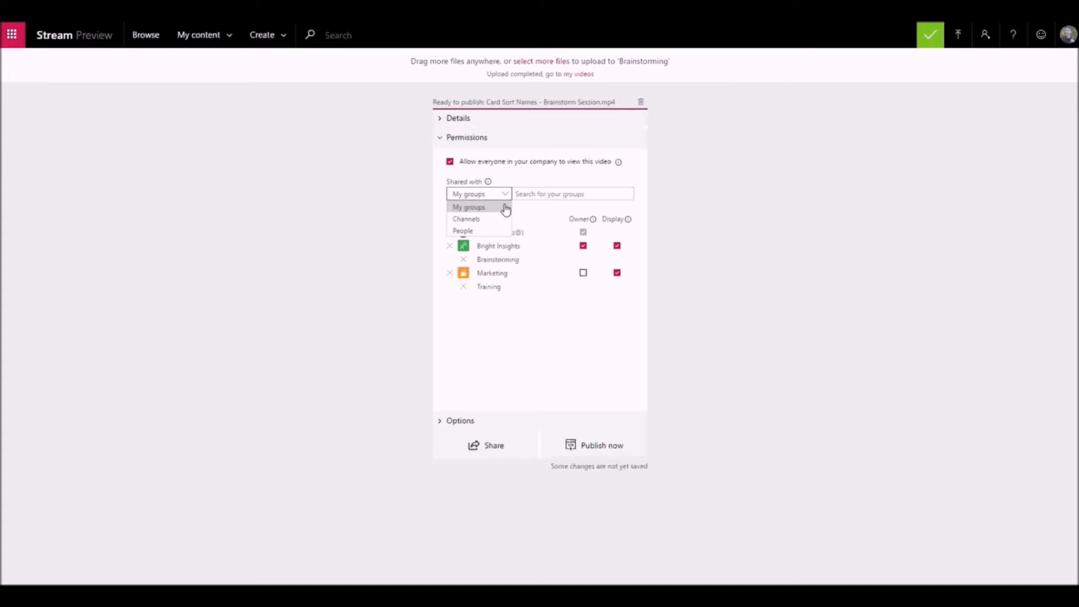
{"action": "mouse_move", "coordinate": [474, 218]}
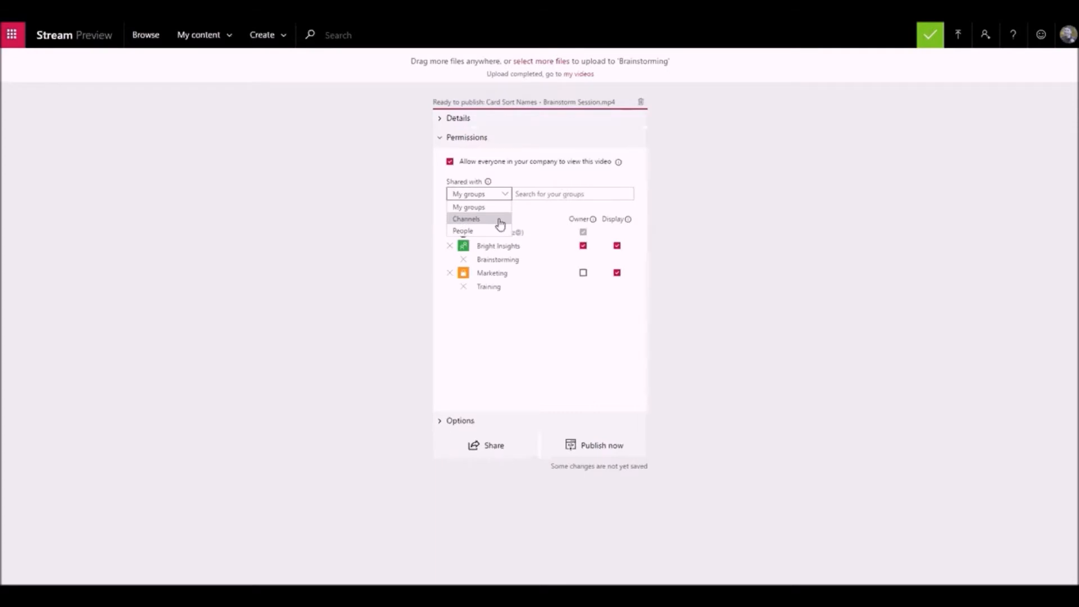
{"action": "mouse_move", "coordinate": [492, 230]}
{"action": "type", "text": "amit"}
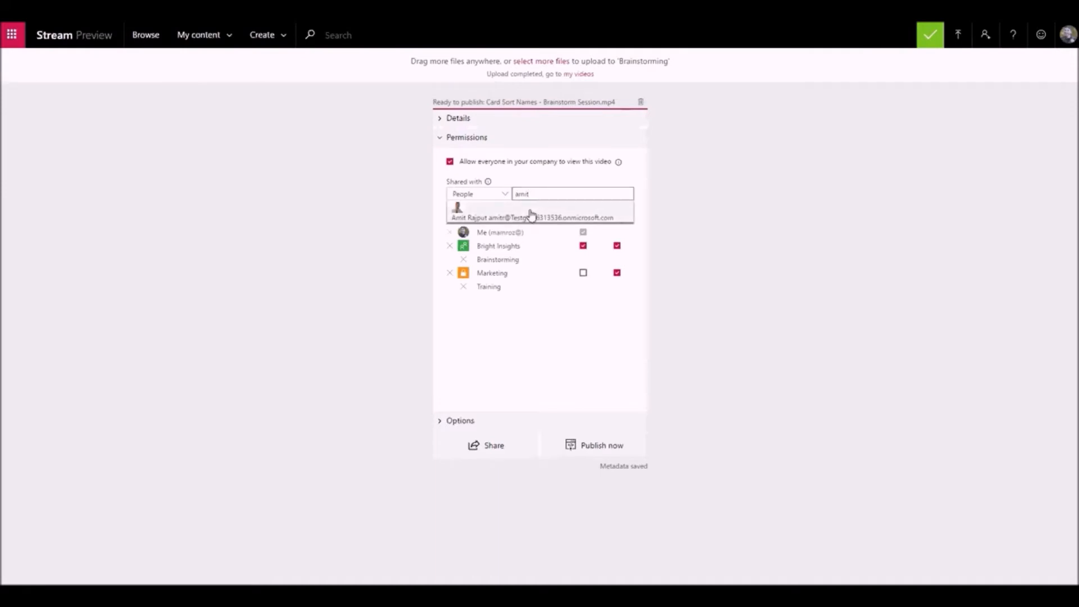
{"action": "left_click", "coordinate": [534, 218]}
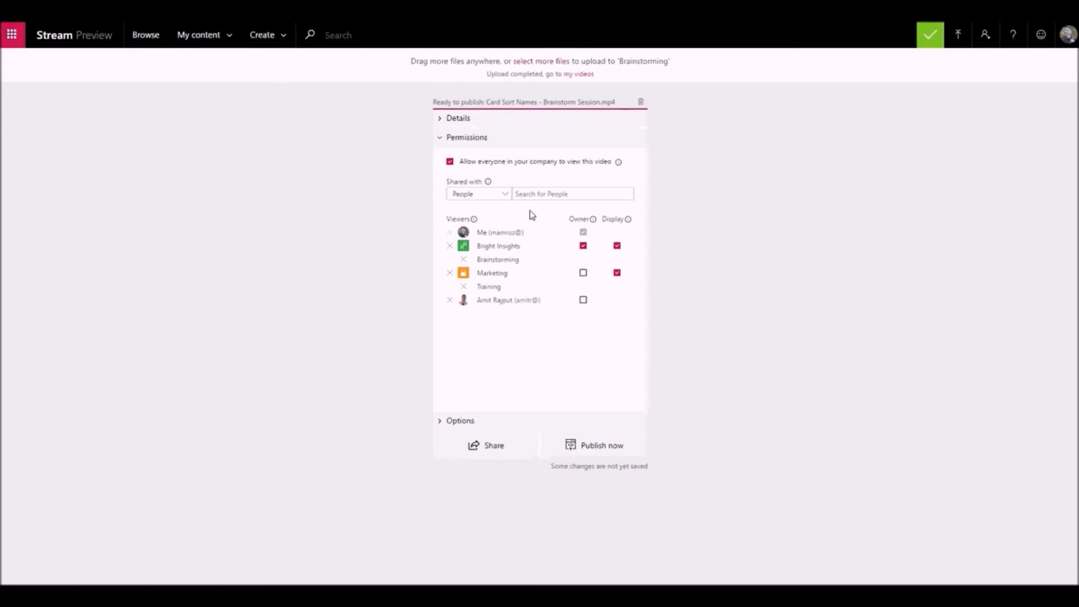
{"action": "mouse_move", "coordinate": [565, 266]}
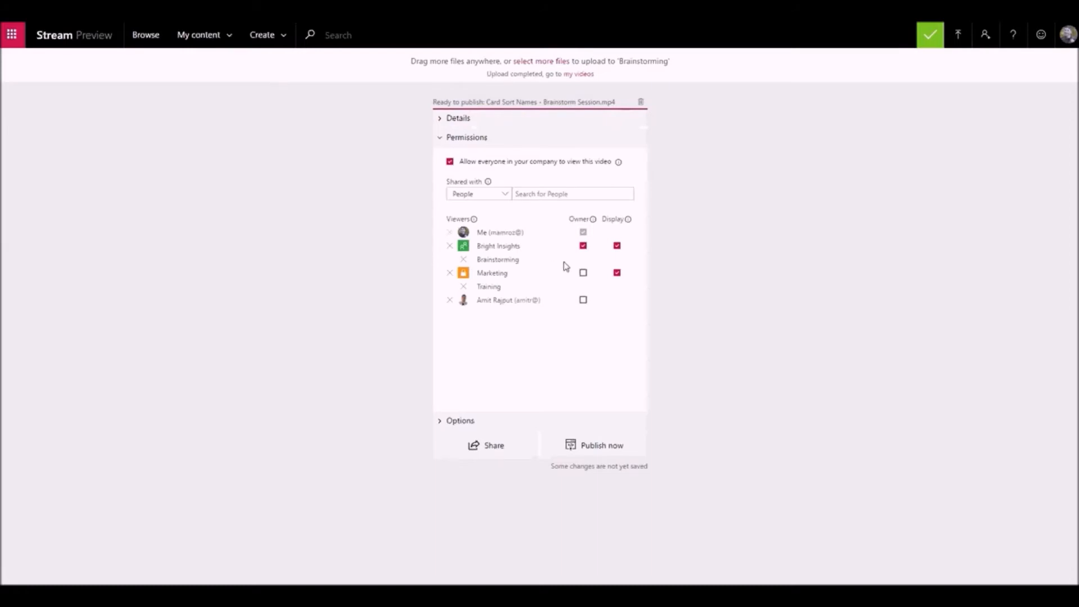
{"action": "left_click", "coordinate": [582, 298]}
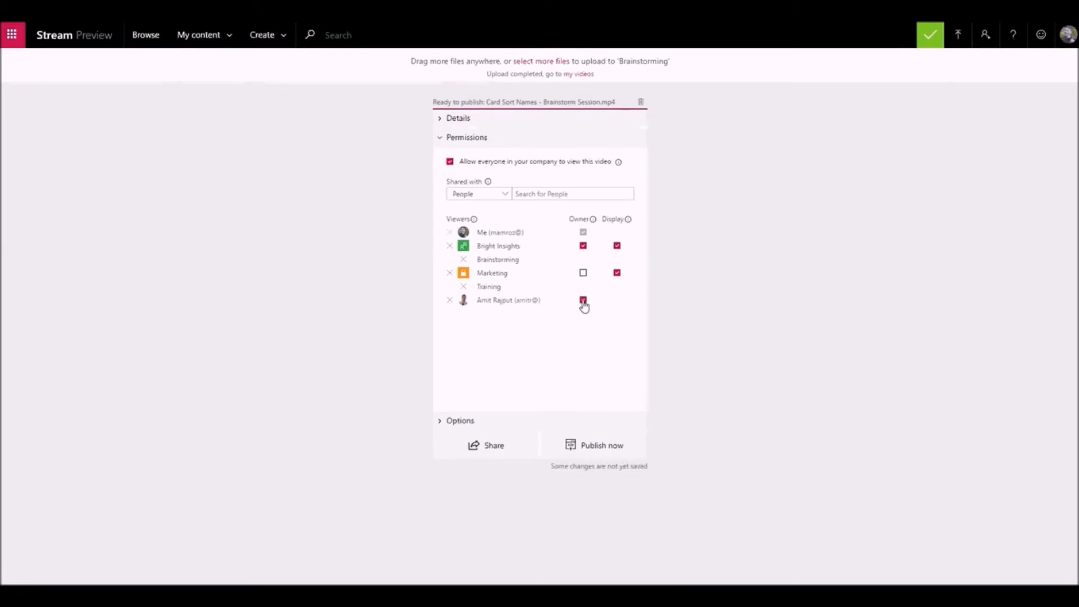
{"action": "left_click", "coordinate": [582, 272]}
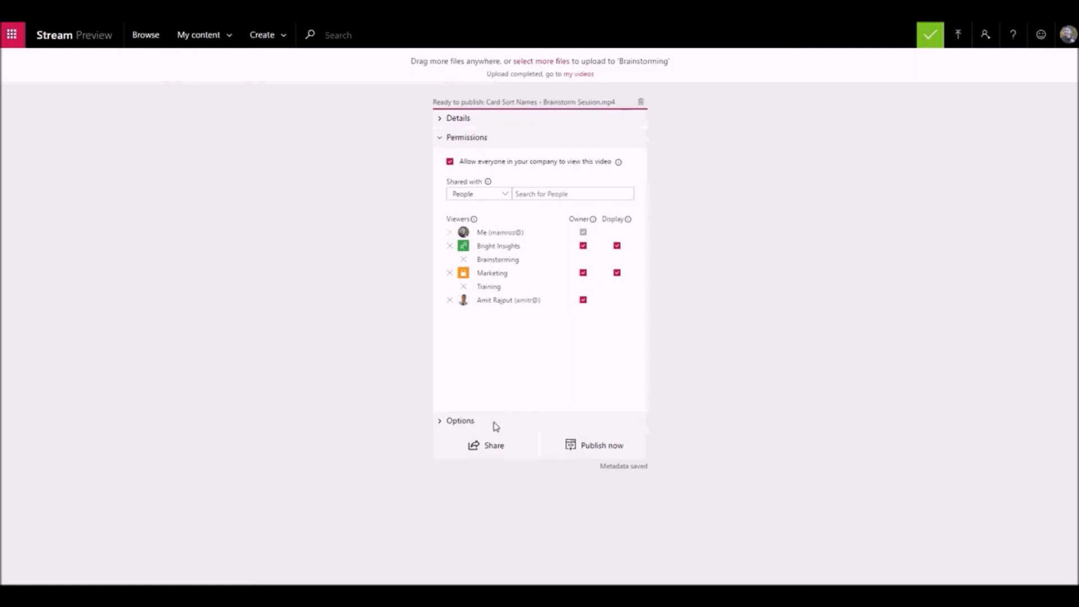
- With comments and auto-captions left on, publish the video now and go to its player page
{"action": "left_click", "coordinate": [460, 420]}
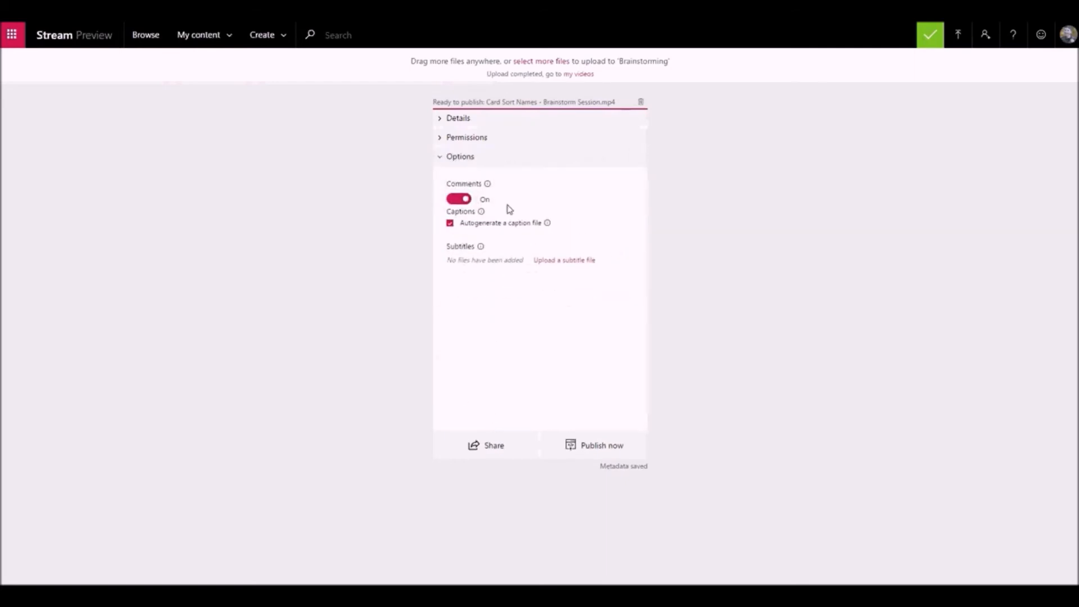
{"action": "mouse_move", "coordinate": [533, 218]}
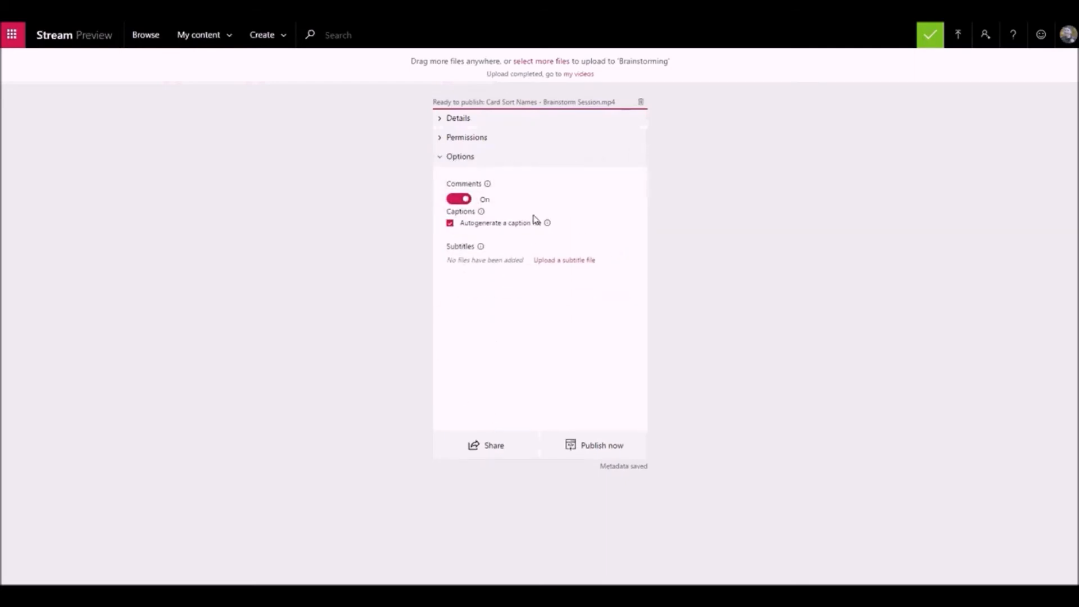
{"action": "mouse_move", "coordinate": [582, 238]}
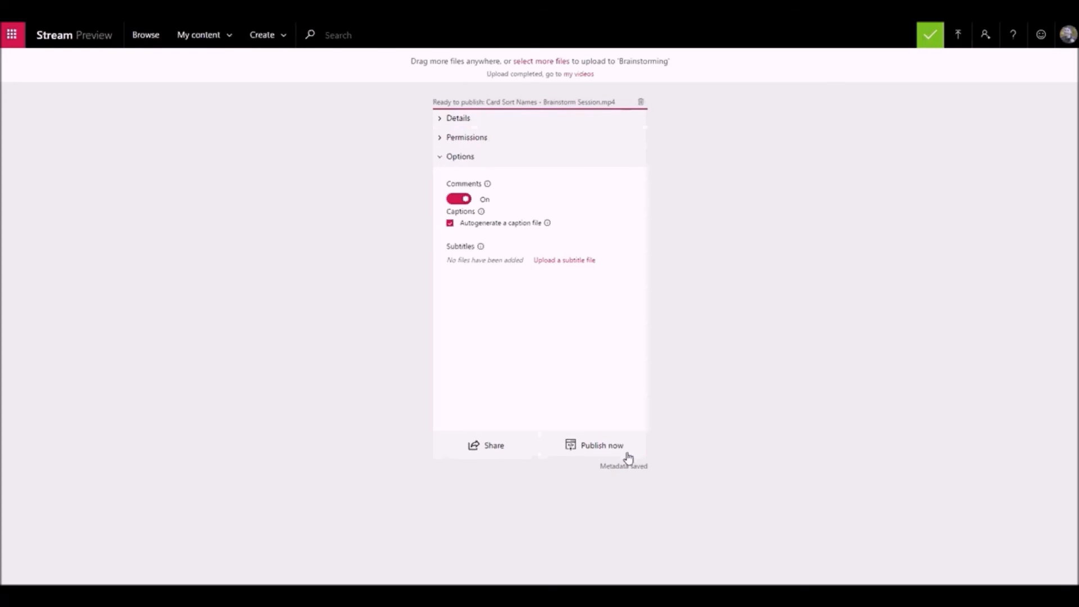
{"action": "left_click", "coordinate": [600, 445]}
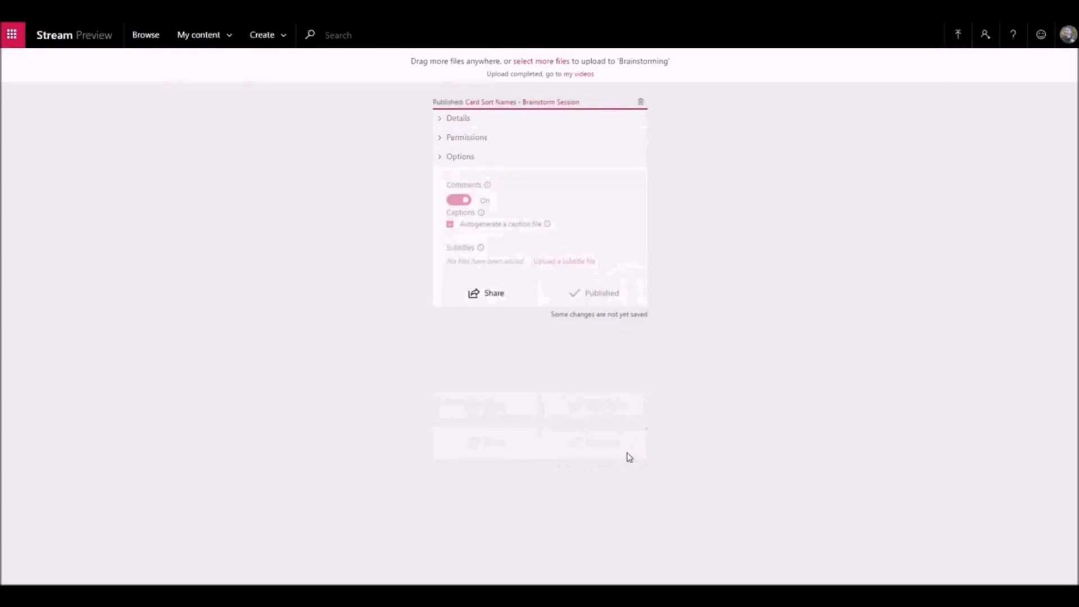
{"action": "left_click", "coordinate": [461, 156]}
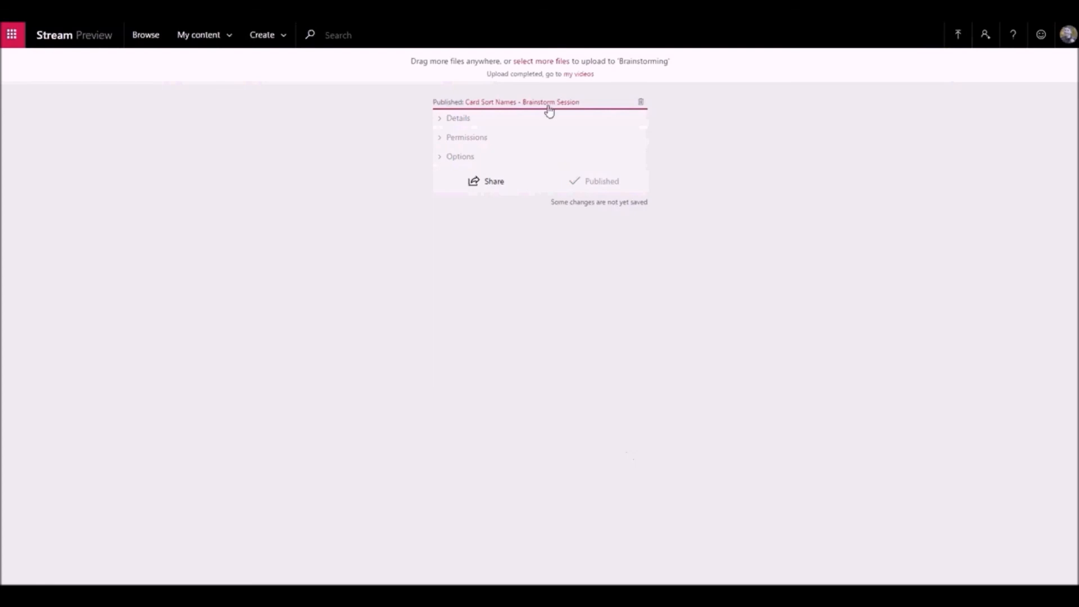
{"action": "left_click", "coordinate": [532, 102]}
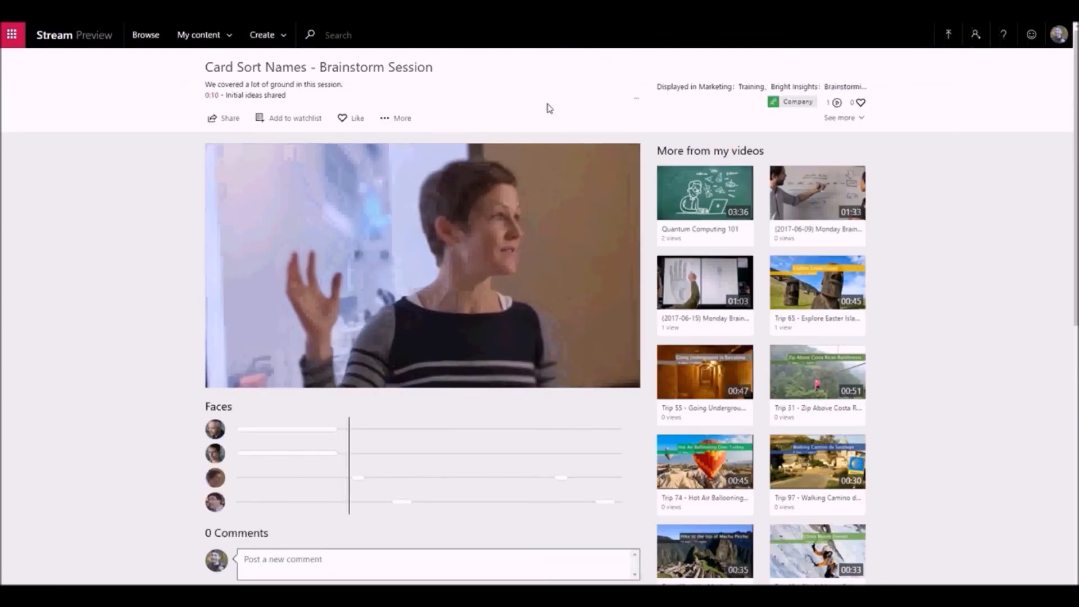